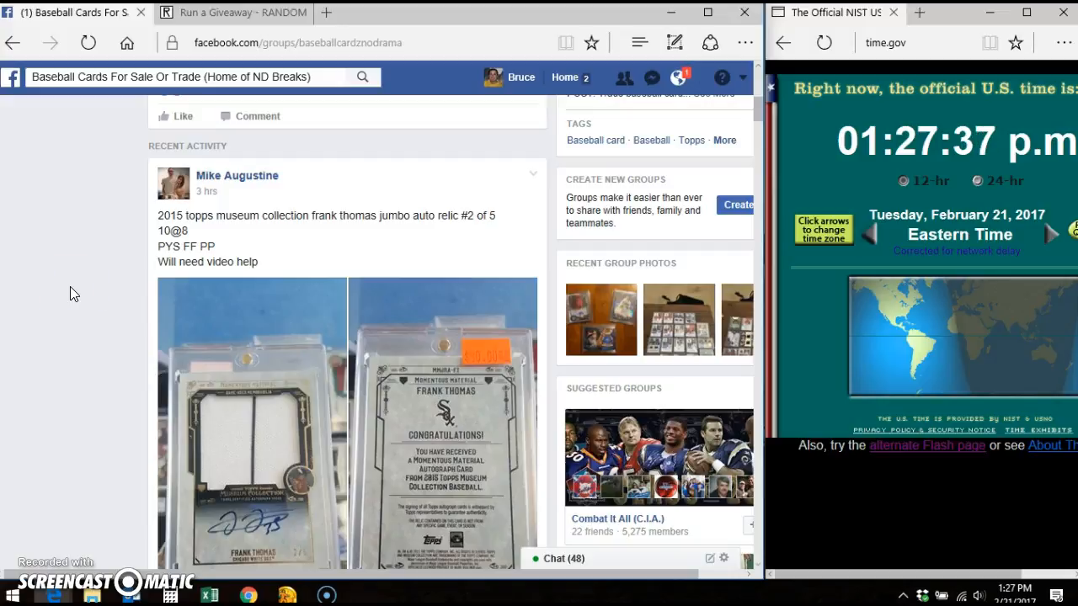
- Scroll the Frank Thomas card break post down to its latest comments
scroll(down, 3)
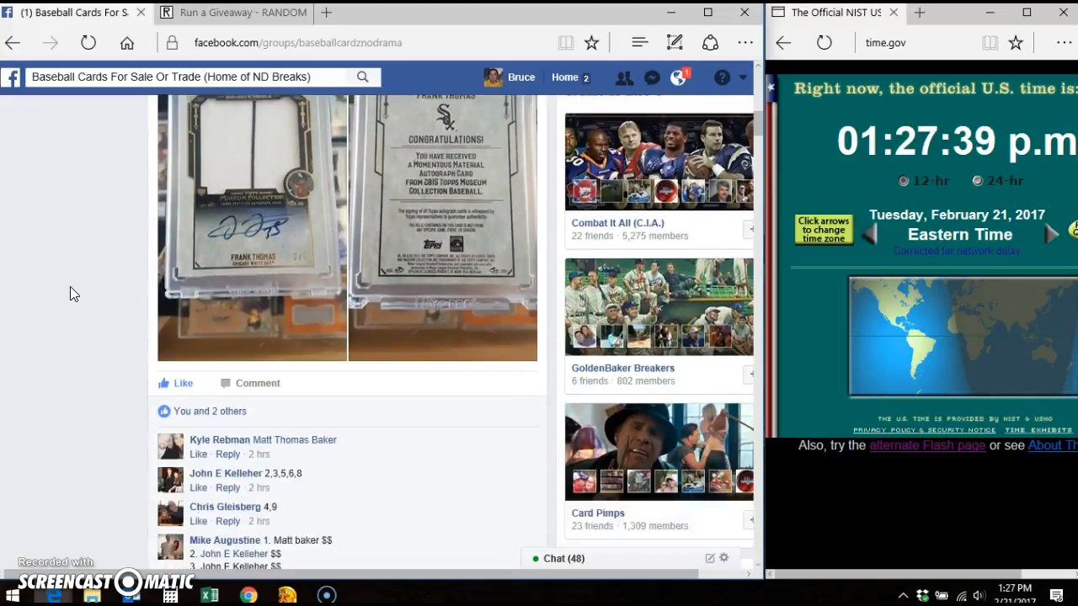
scroll(down, 3)
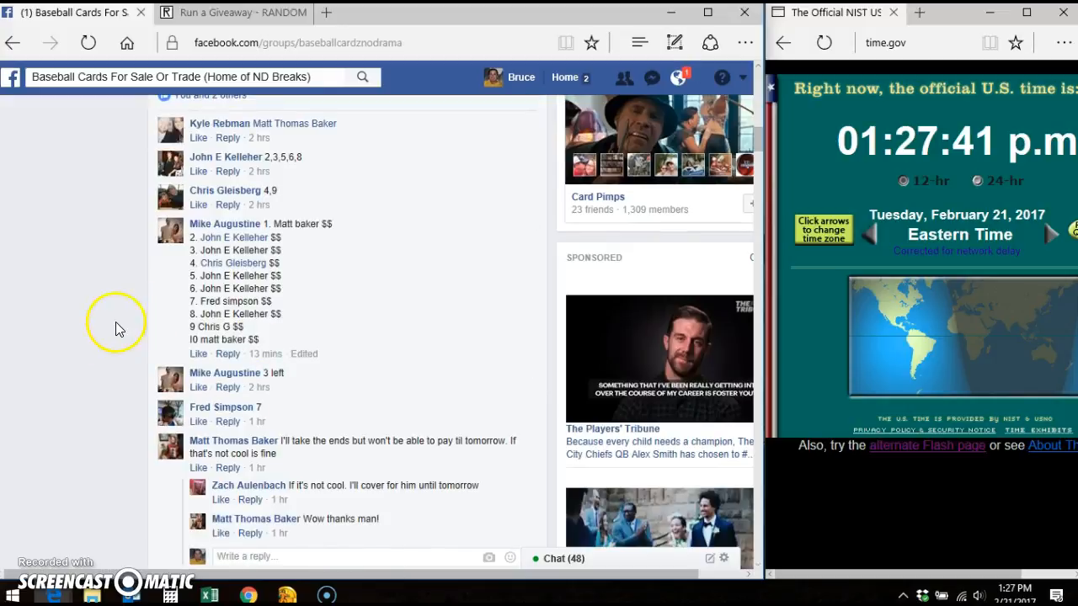
scroll(down, 3)
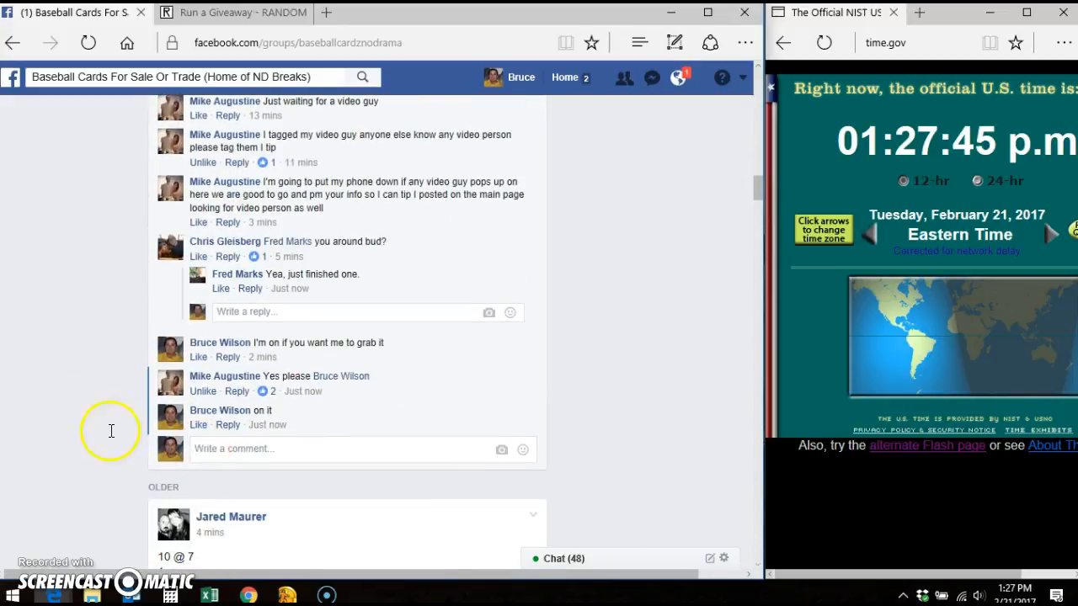
- Comment "LIVE" on the Frank Thomas card break post
text(LIVE)
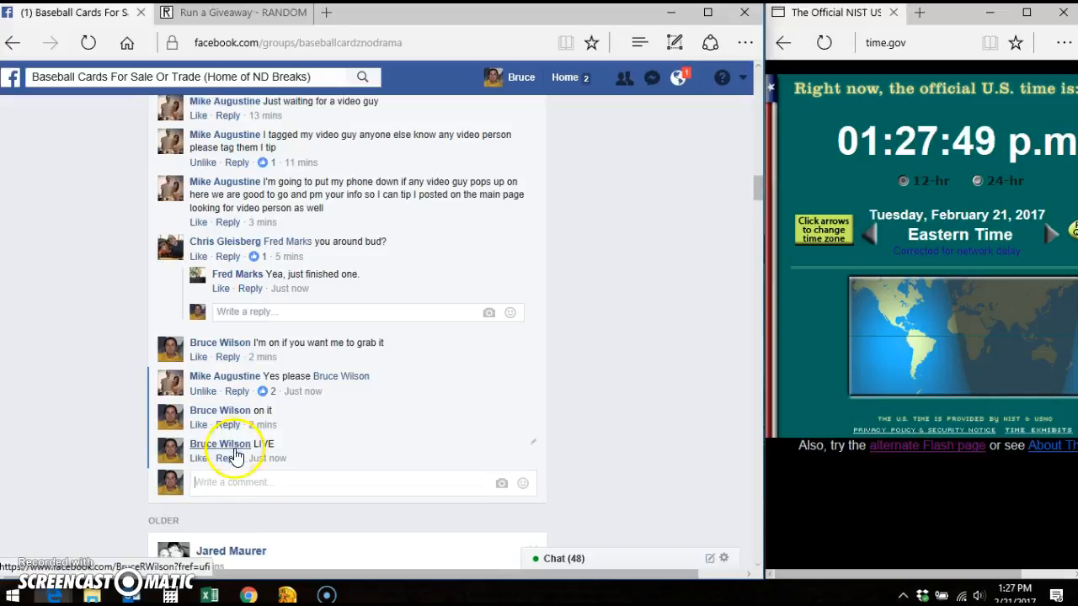
mouse_move(267, 458)
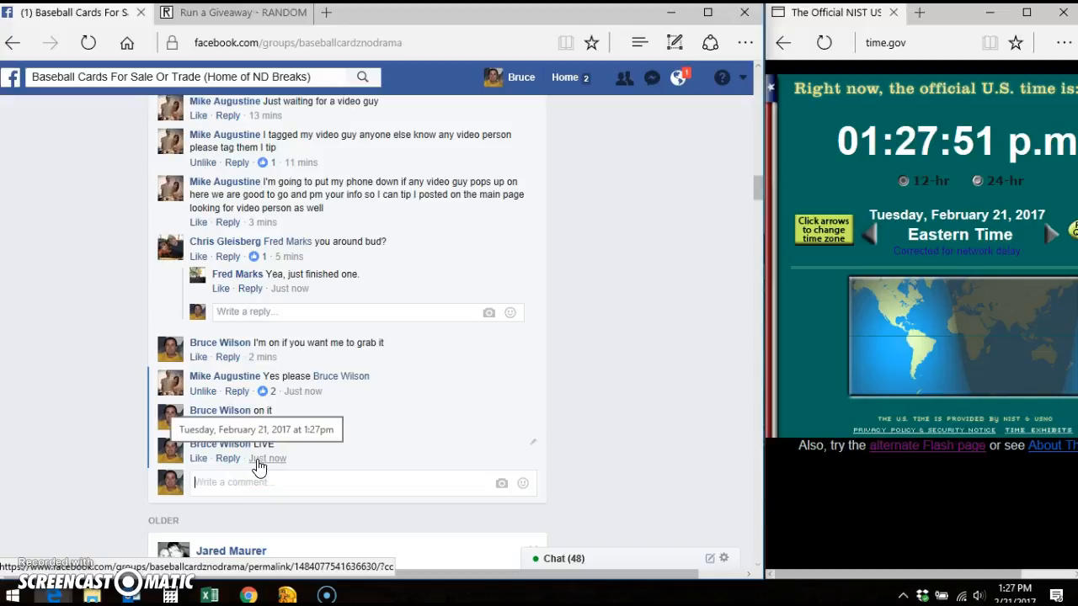
mouse_move(745, 352)
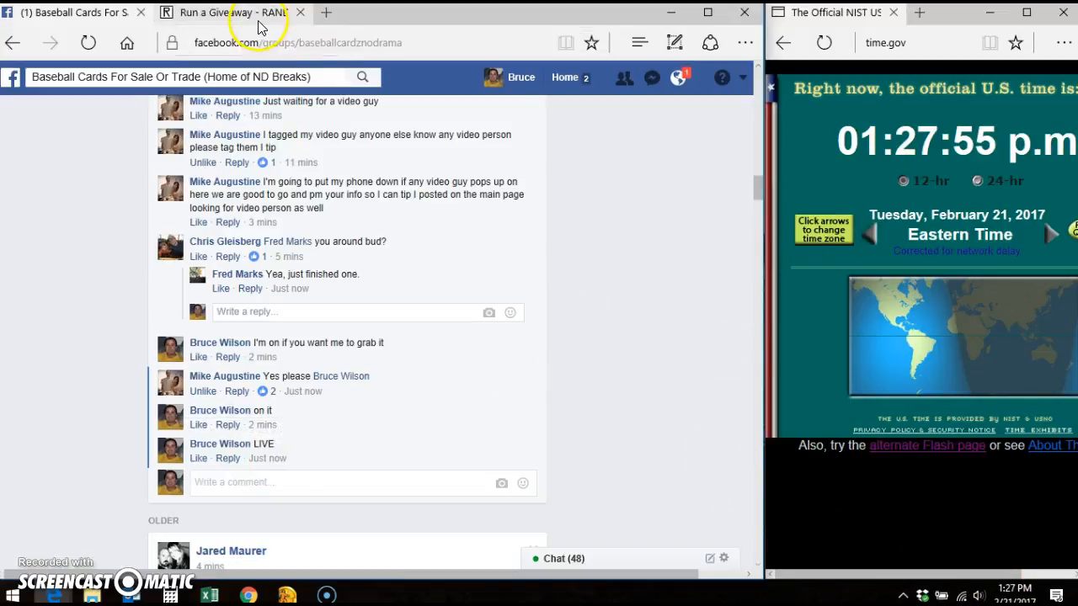
- Roll dice in RANDOM.ORG to set 9 giveaway rounds and request to begin
click(227, 12)
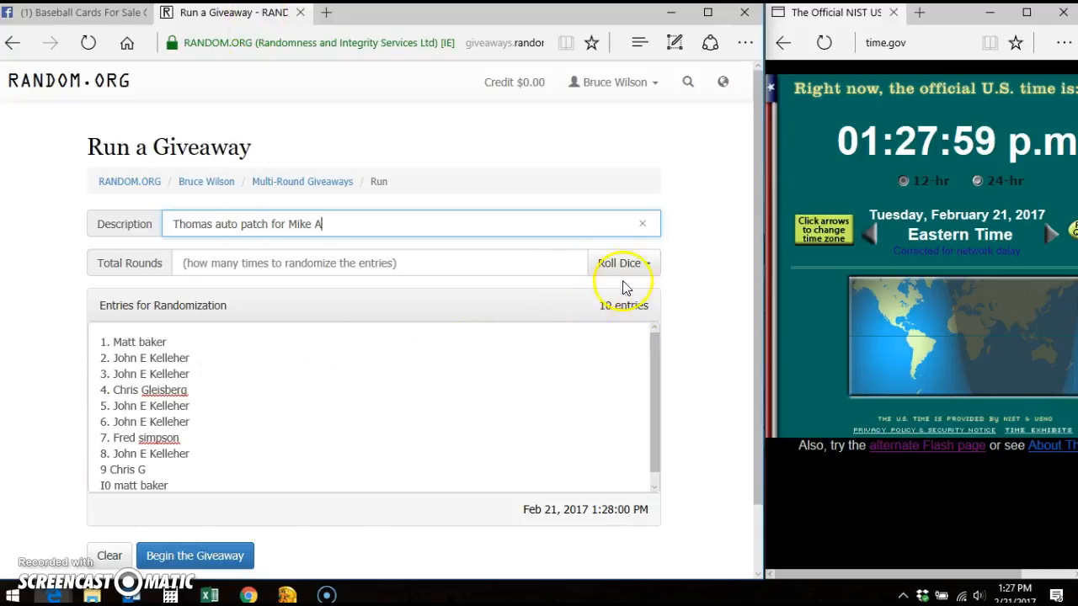
click(620, 263)
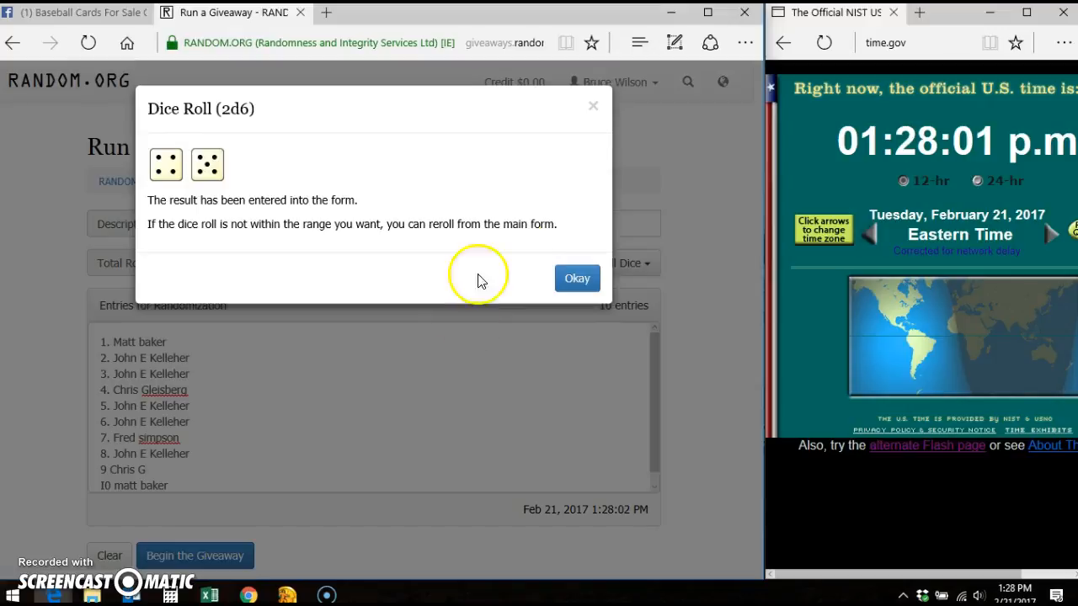
click(577, 277)
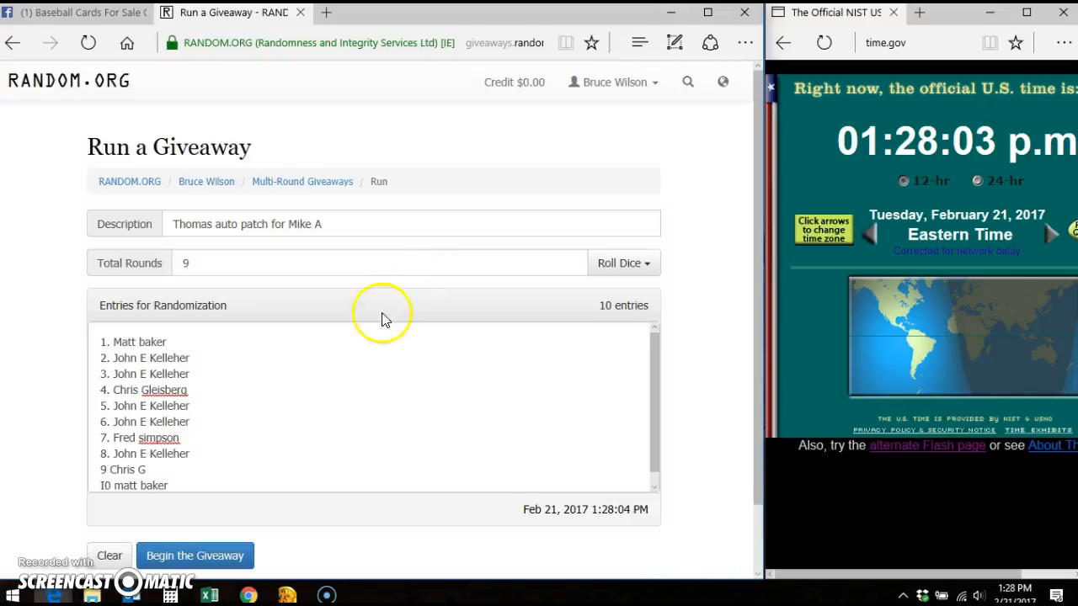
click(194, 555)
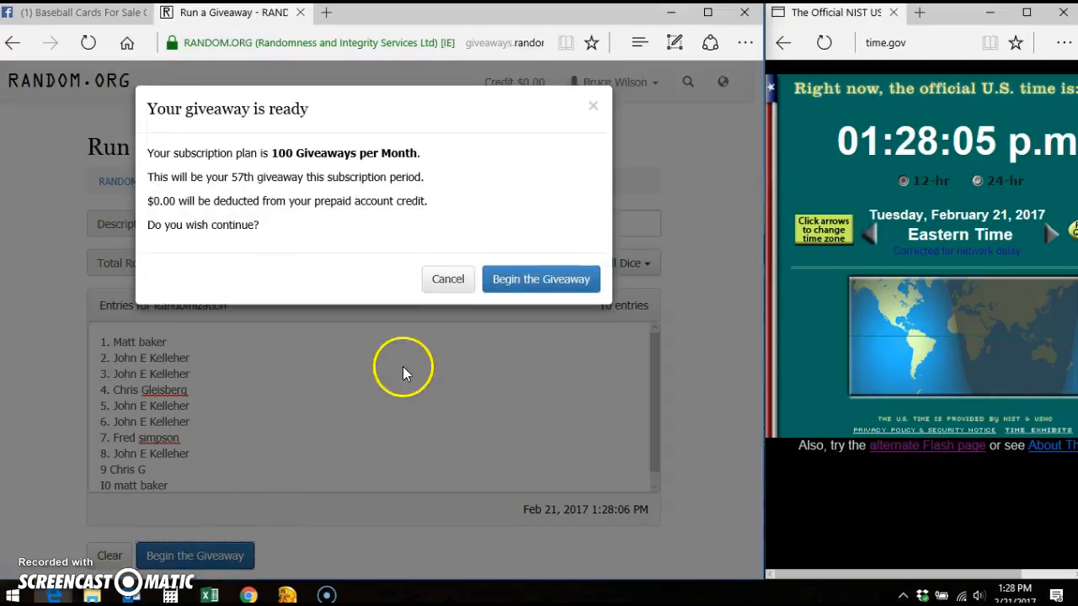
- Confirm the start and shuffle the 10 entries through all 9 rounds, ending with Final Round
click(541, 278)
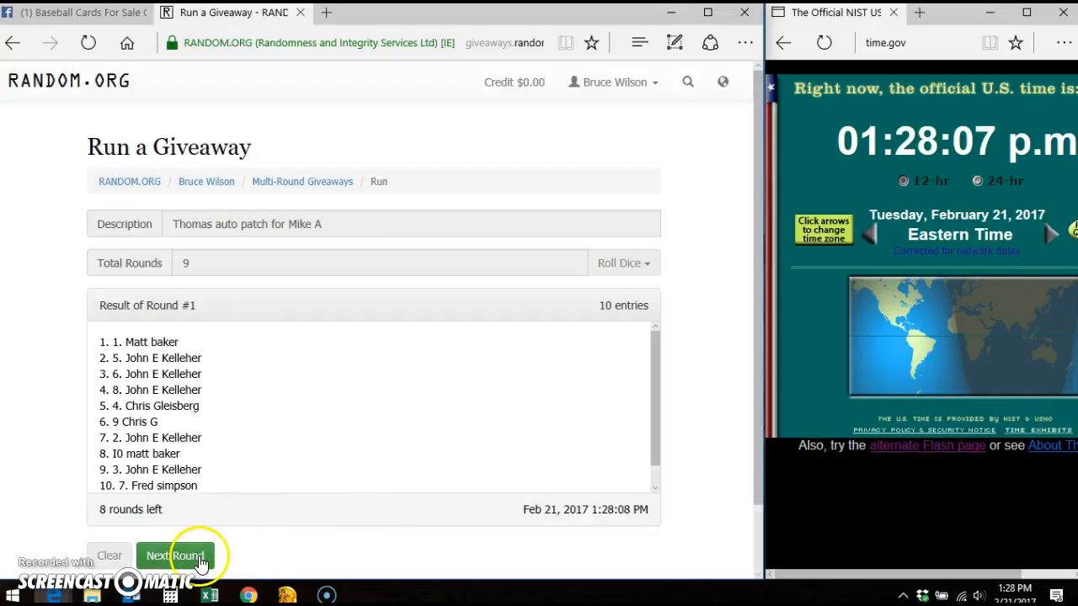
click(175, 555)
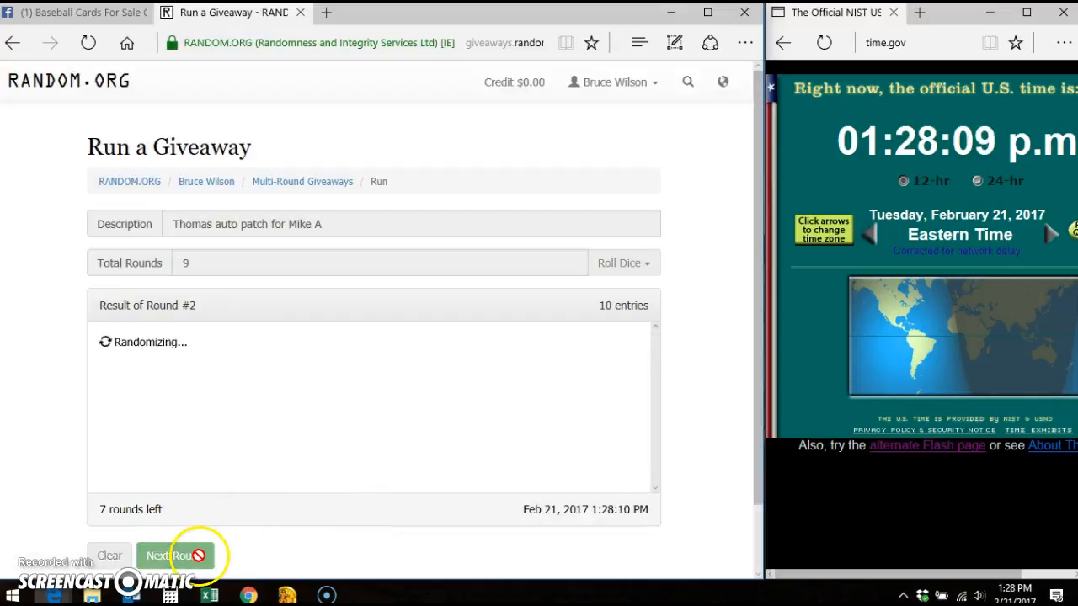
click(175, 556)
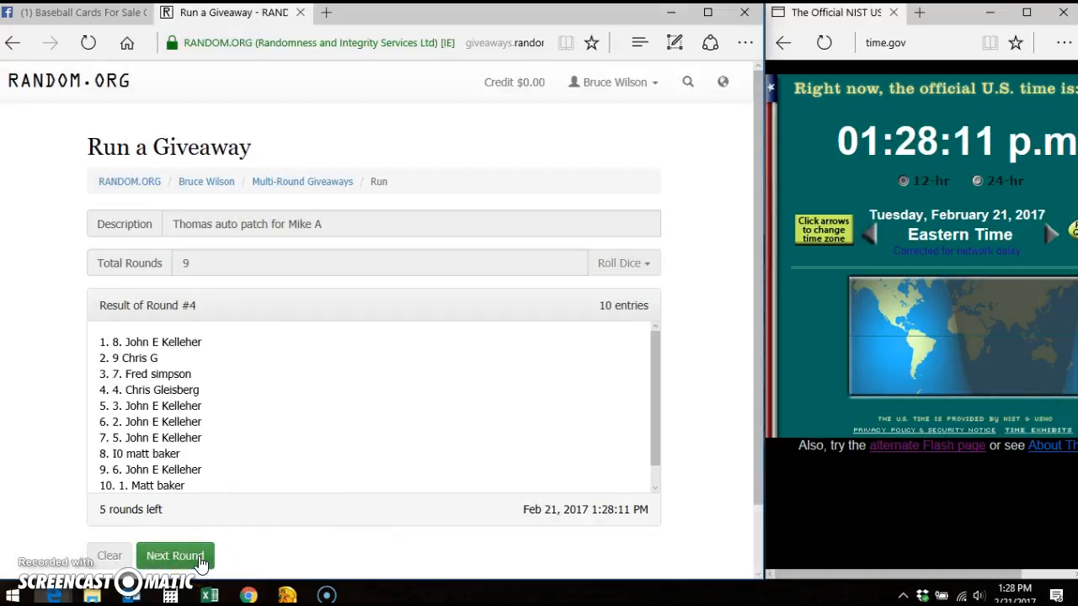
click(175, 555)
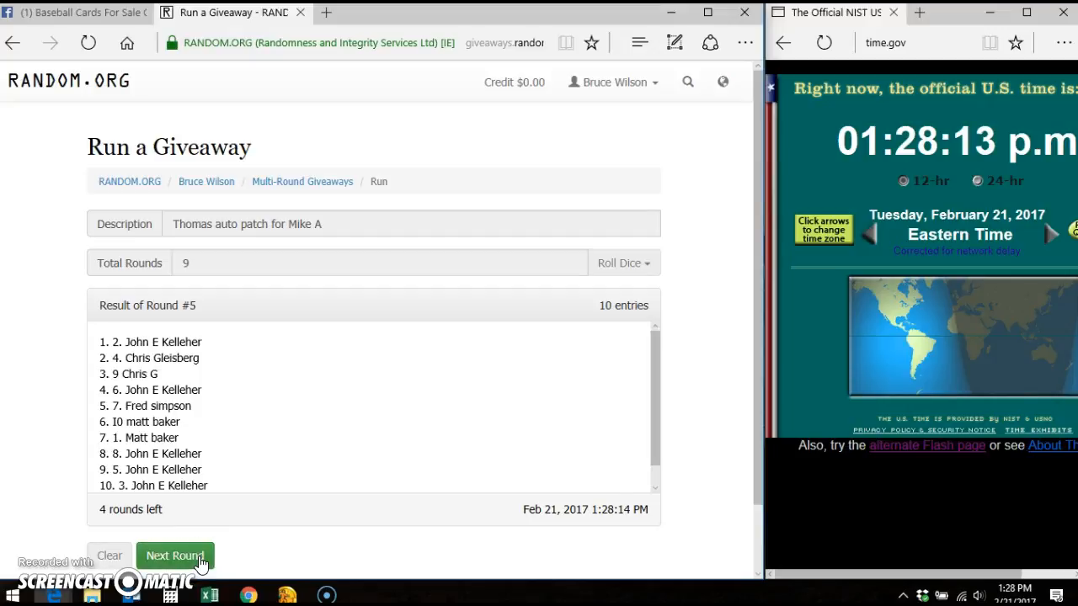
click(174, 555)
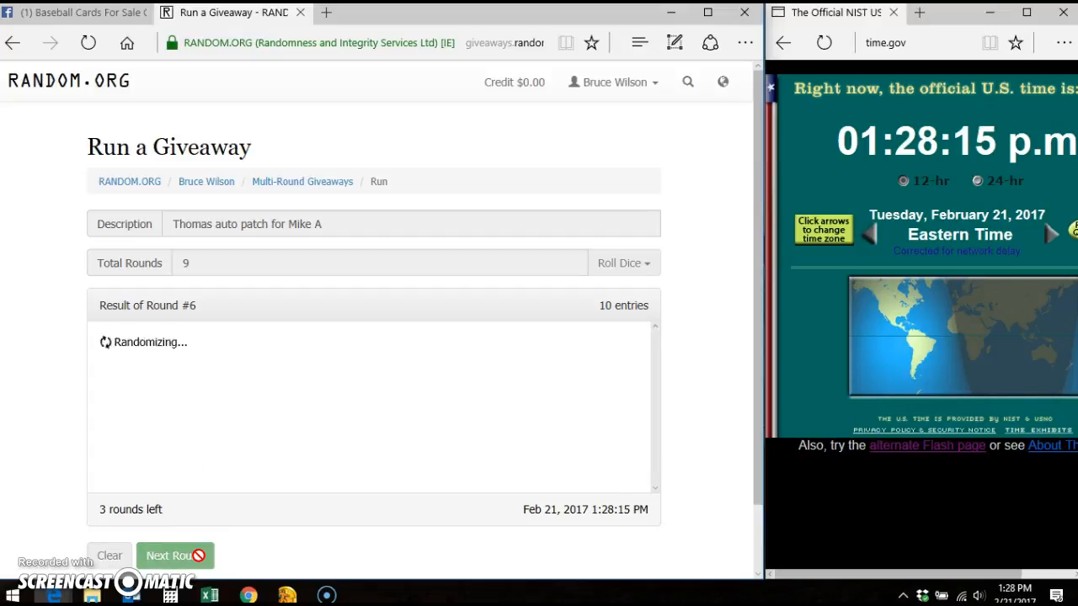
click(171, 556)
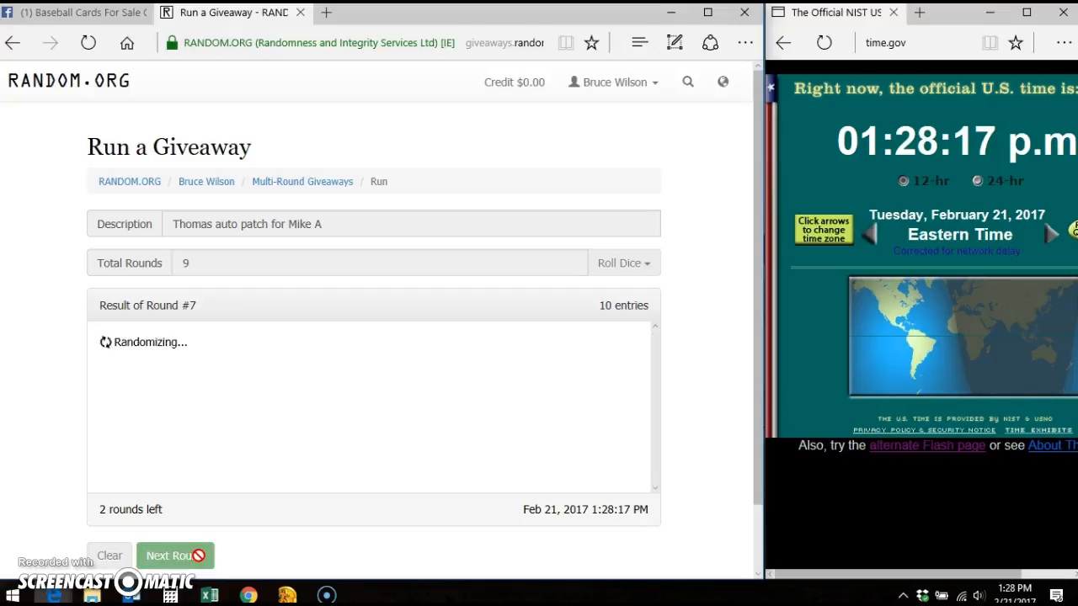
click(174, 555)
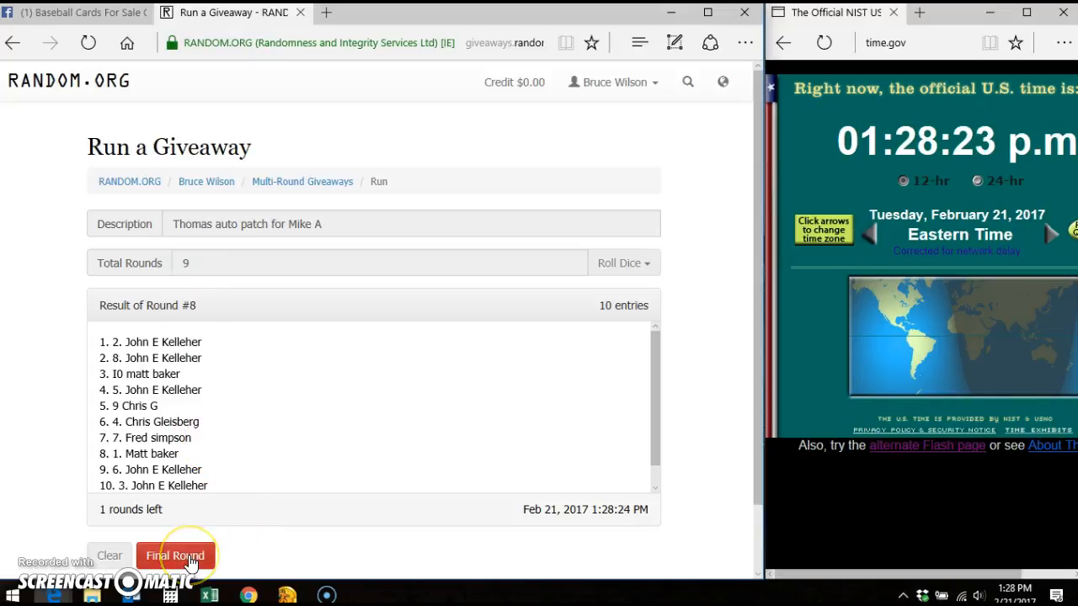
click(174, 554)
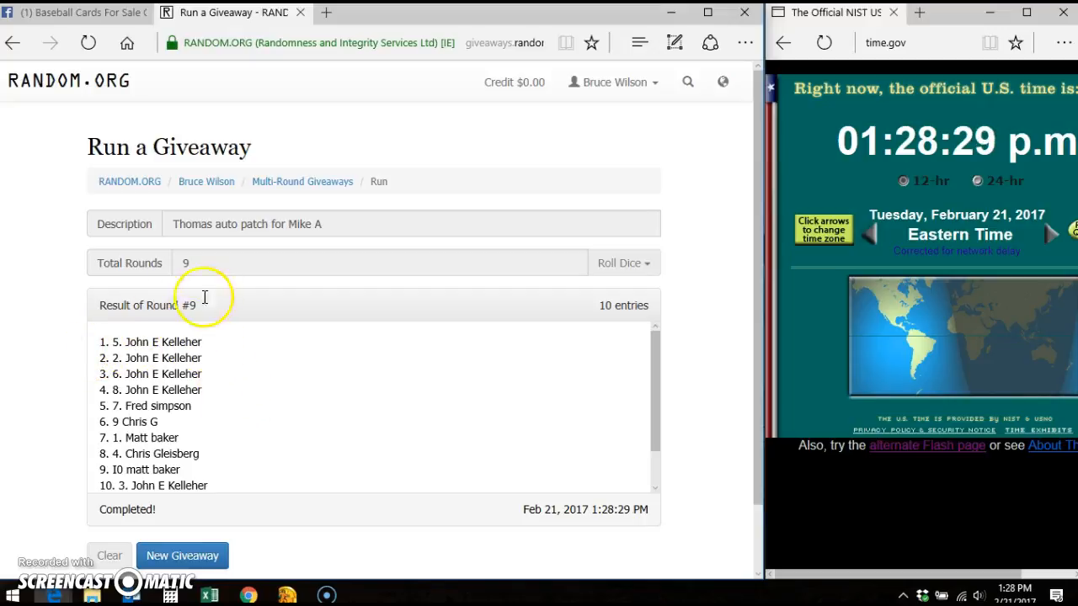
mouse_move(655, 304)
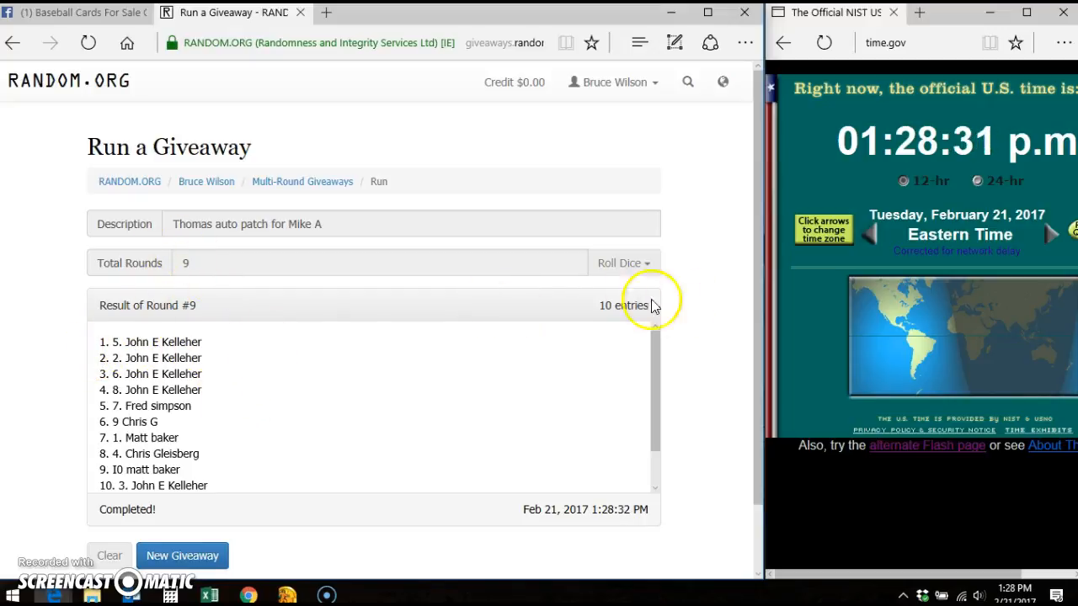
- Comment "DONE" on the thread, check the completed giveaway, and return to Facebook
click(72, 12)
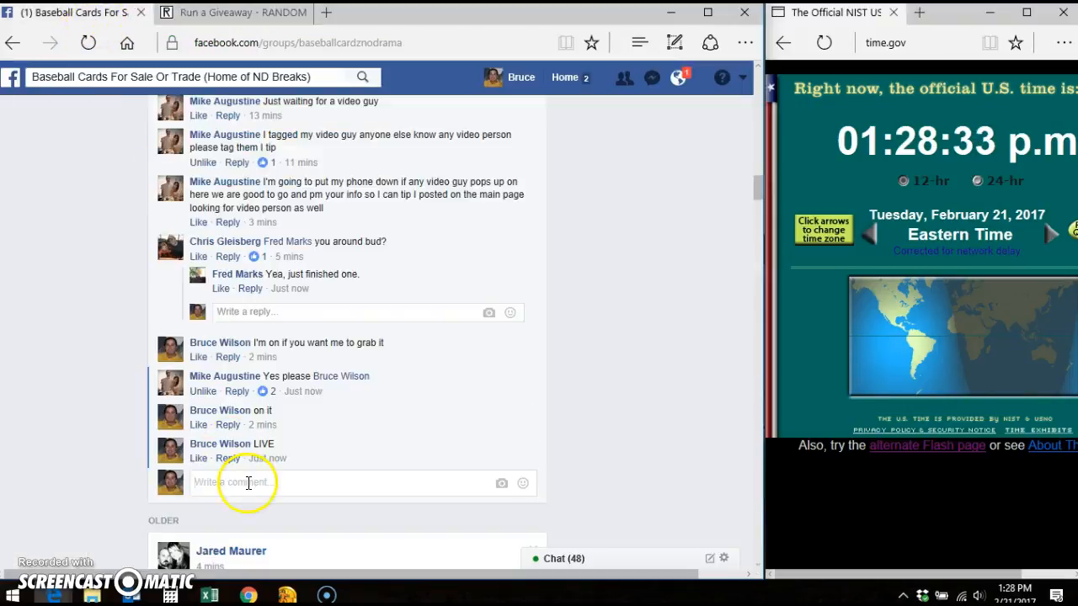
text(DONE)
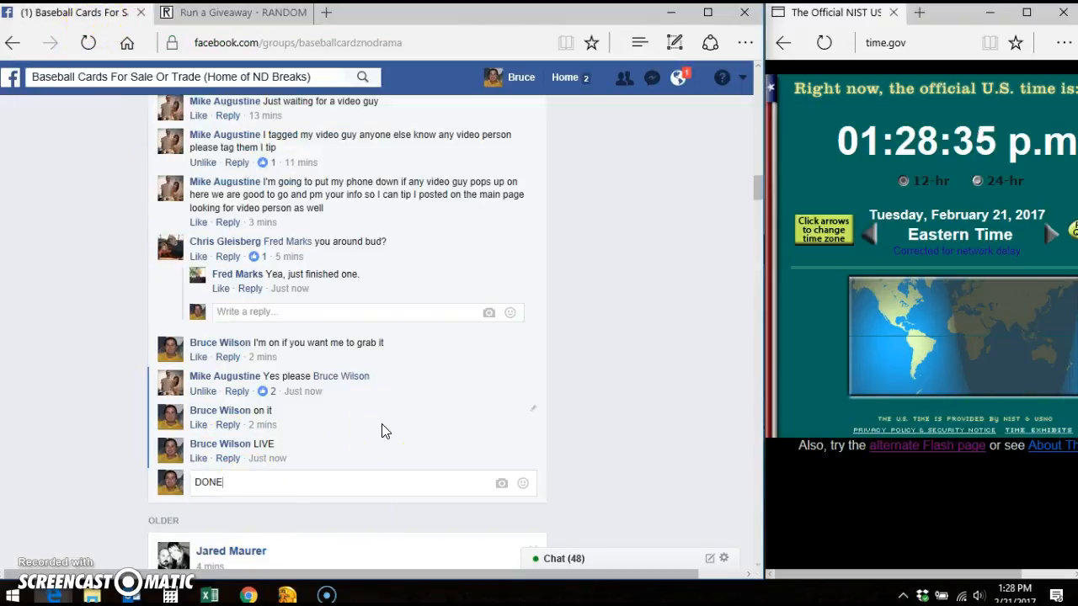
key(enter)
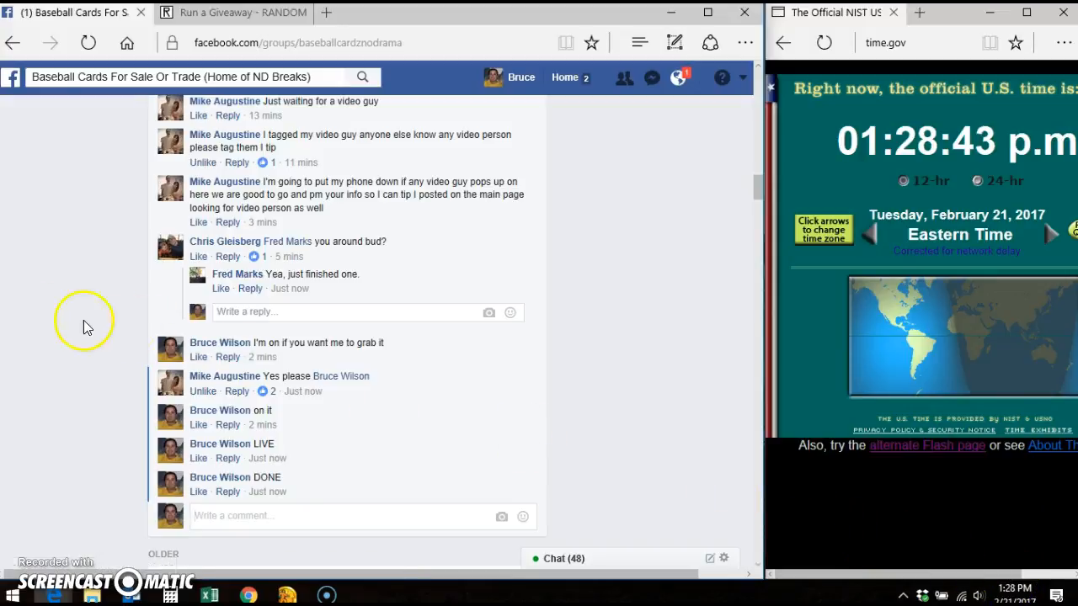
click(228, 12)
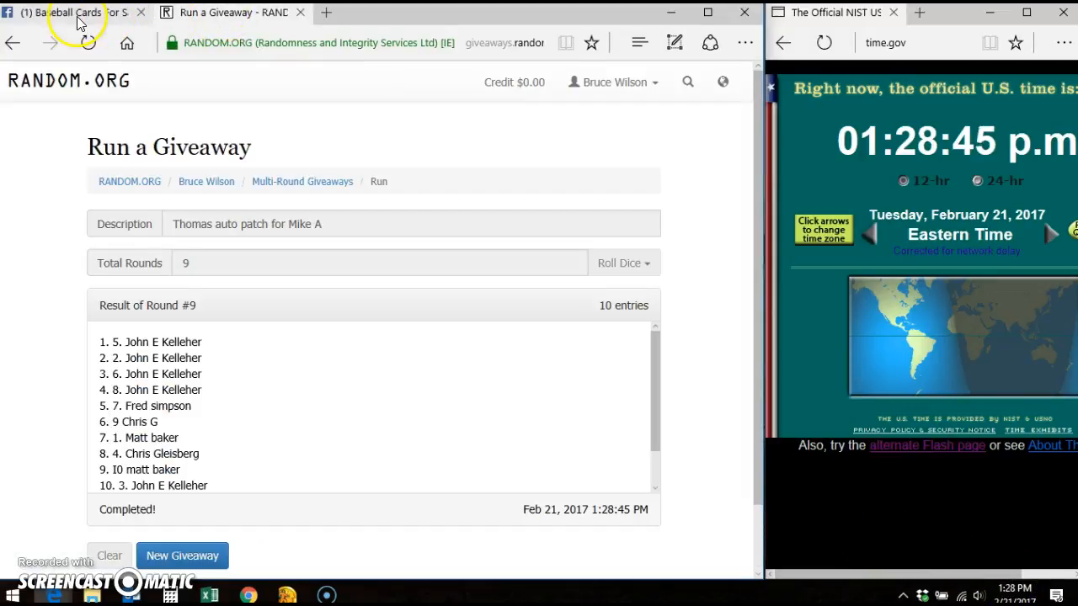
click(71, 12)
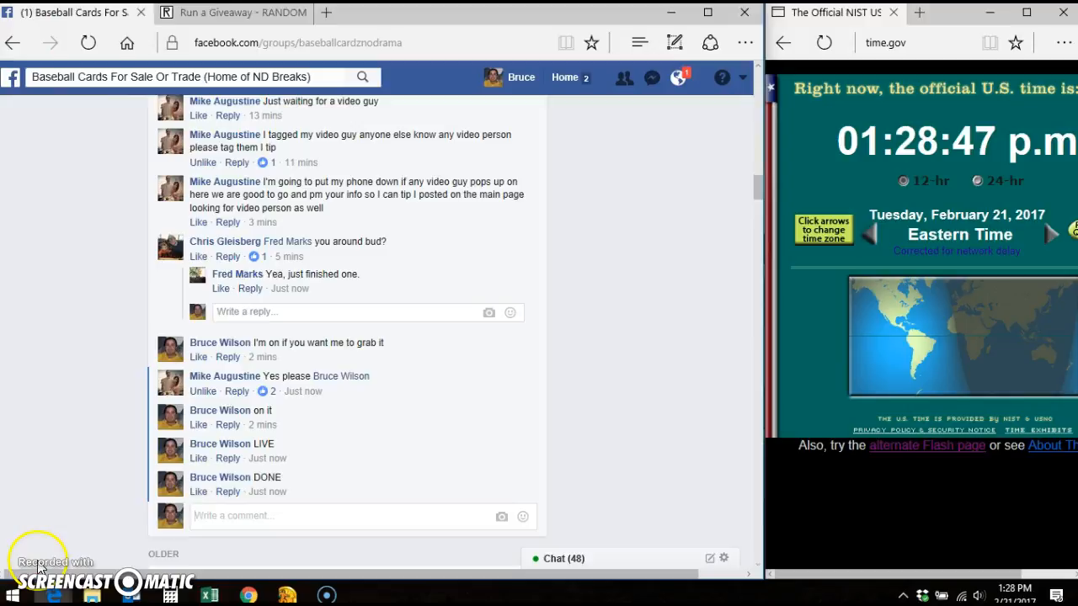